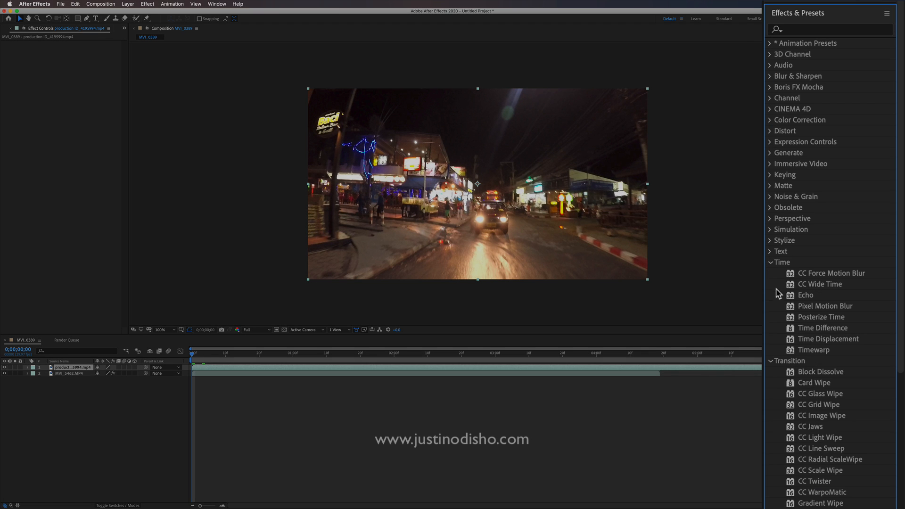
Step: Fold away the Transition effects group so only the Time group stays expanded
{"action": "left_click", "coordinate": [806, 295]}
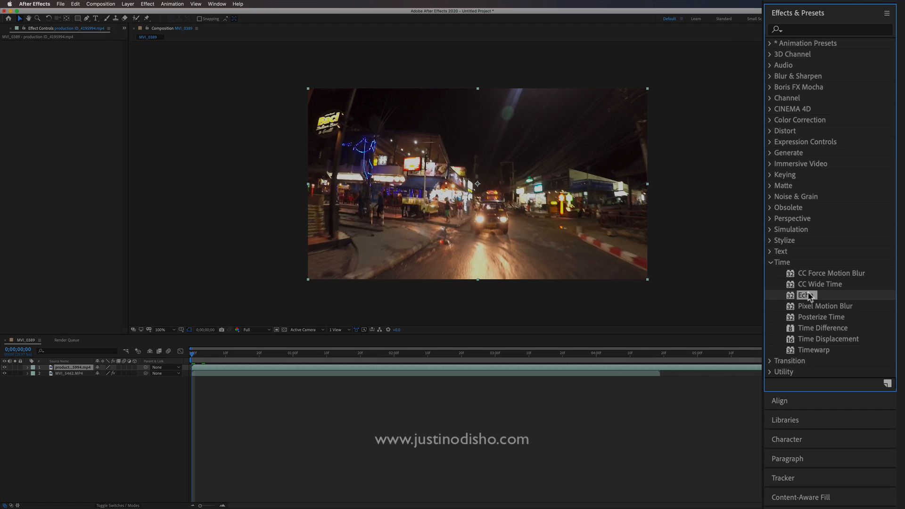
{"action": "mouse_move", "coordinate": [813, 287]}
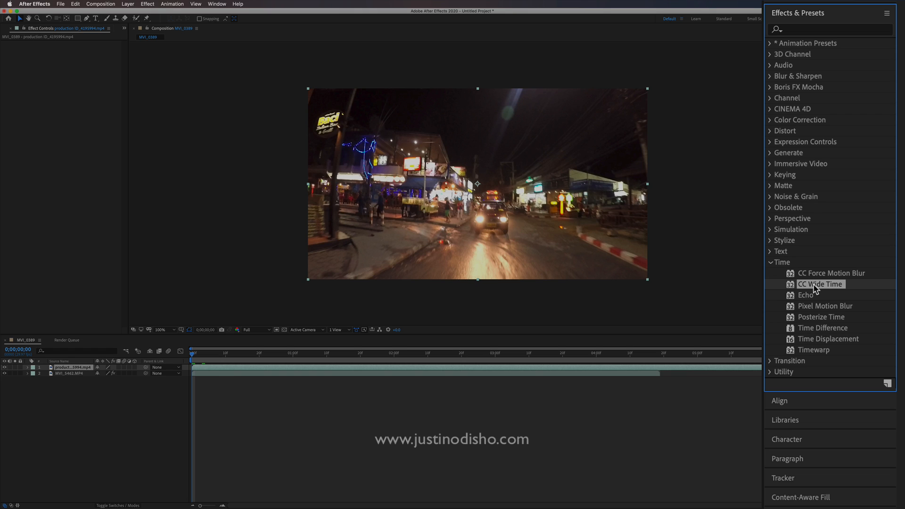
{"action": "mouse_move", "coordinate": [816, 321]}
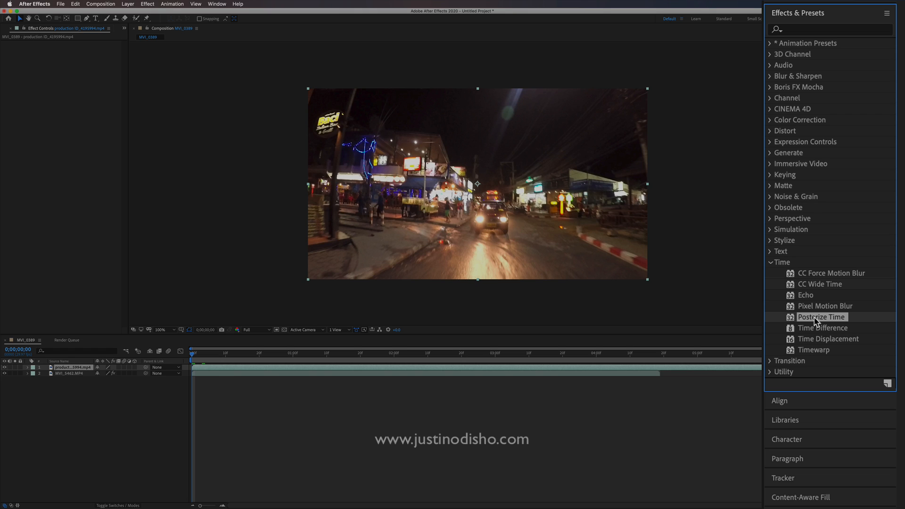
{"action": "mouse_move", "coordinate": [812, 284]}
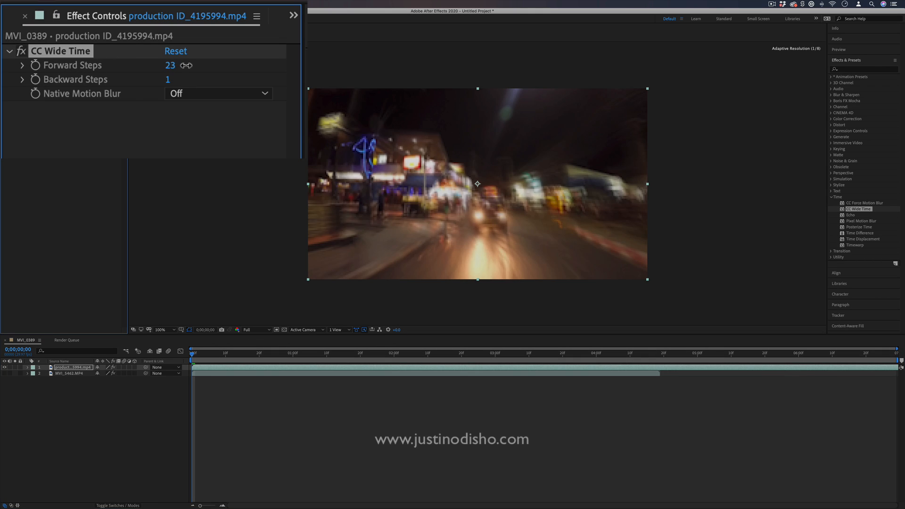
Step: Lower the CC Wide Time forward steps on the street clip to 11
{"action": "left_click_drag", "start_coordinate": [170, 65], "coordinate": [162, 65]}
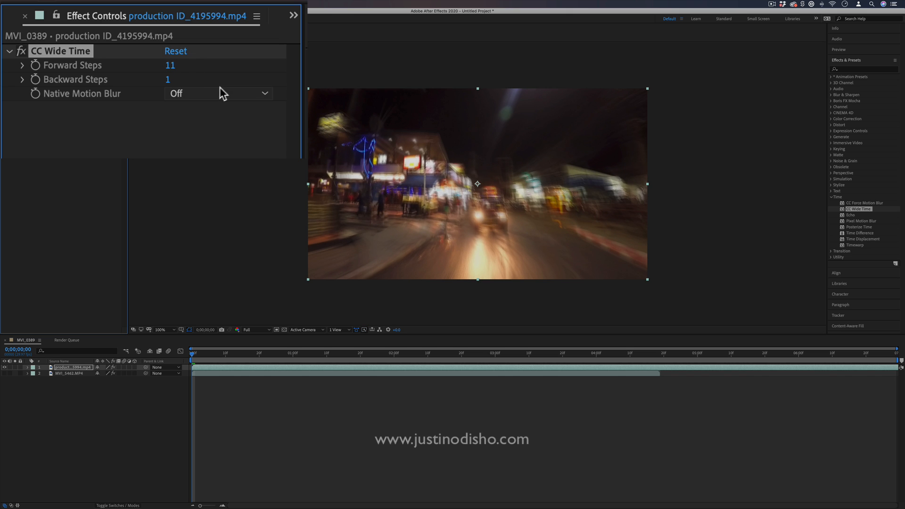
{"action": "mouse_move", "coordinate": [404, 203]}
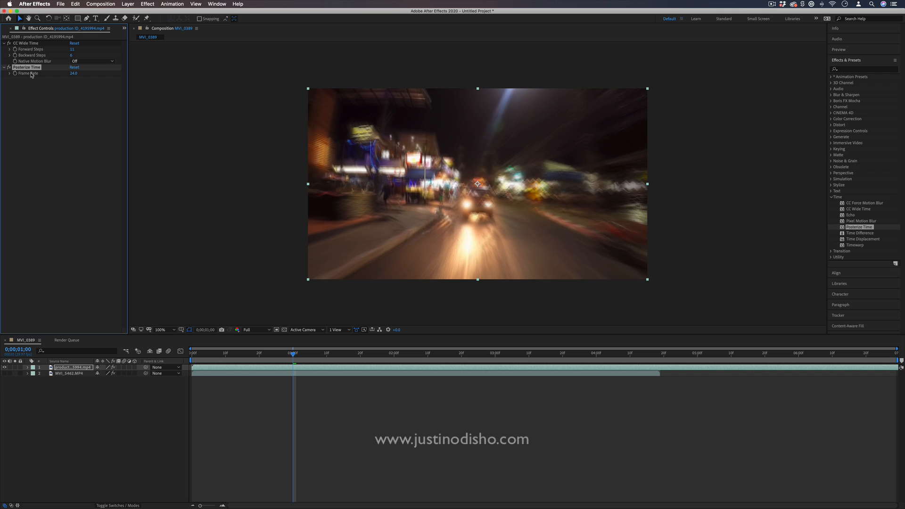
{"action": "mouse_move", "coordinate": [378, 148]}
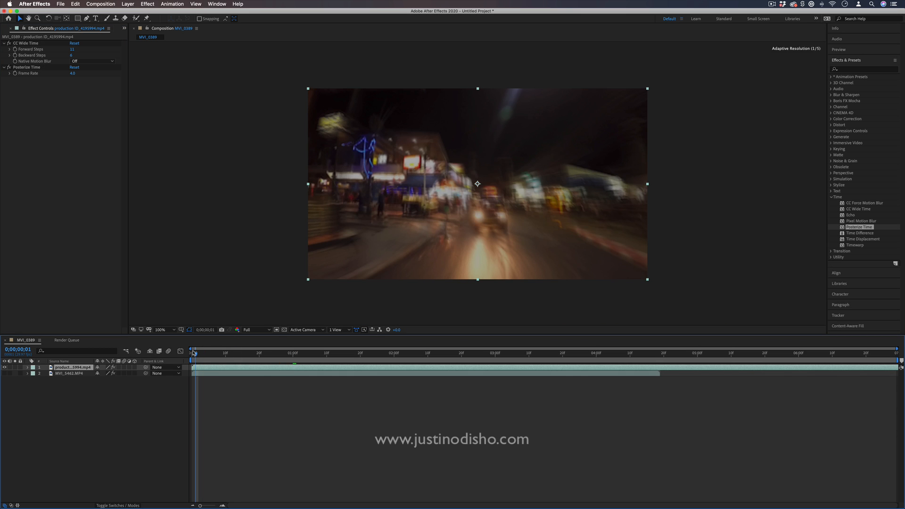
Step: Preview the composition, then hide the street clip layer to reveal the concert clip beneath
{"action": "left_click", "coordinate": [342, 353]}
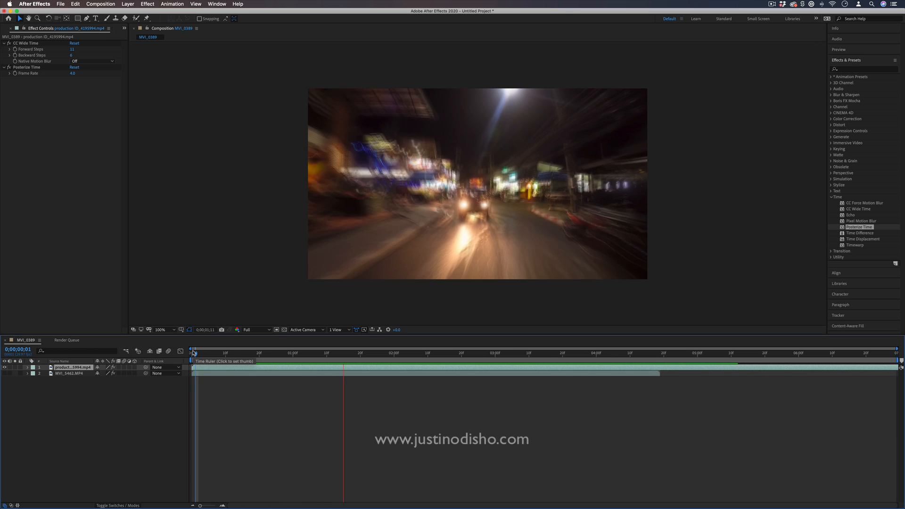
{"action": "left_click", "coordinate": [552, 353]}
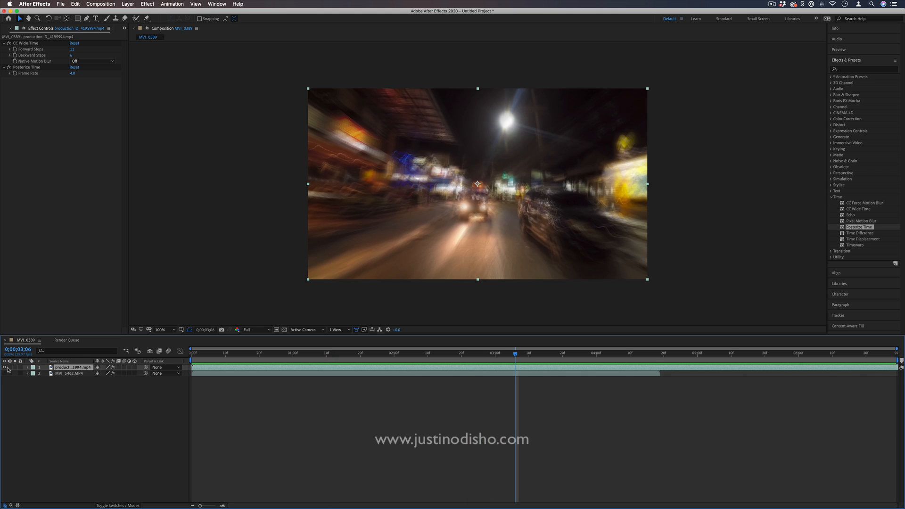
{"action": "left_click", "coordinate": [416, 353]}
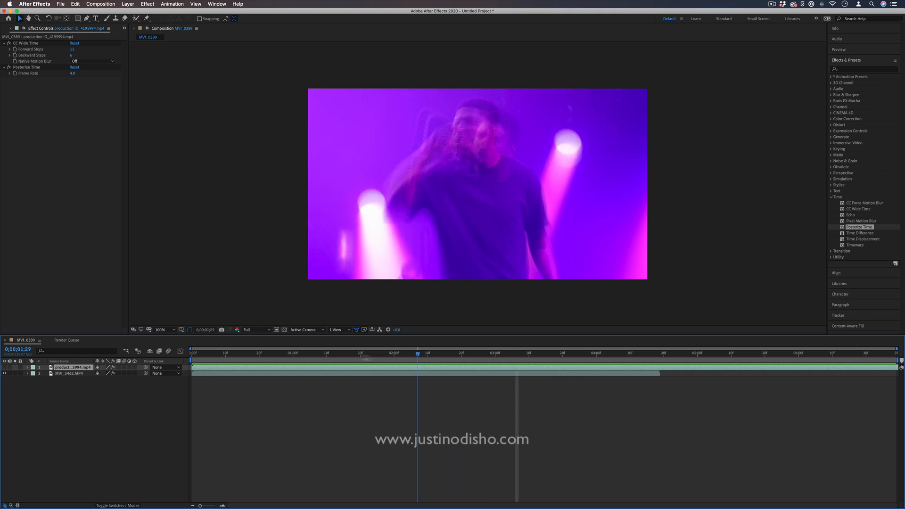
Step: Show the street clip layer again and jump to about four seconds in
{"action": "left_click", "coordinate": [261, 353]}
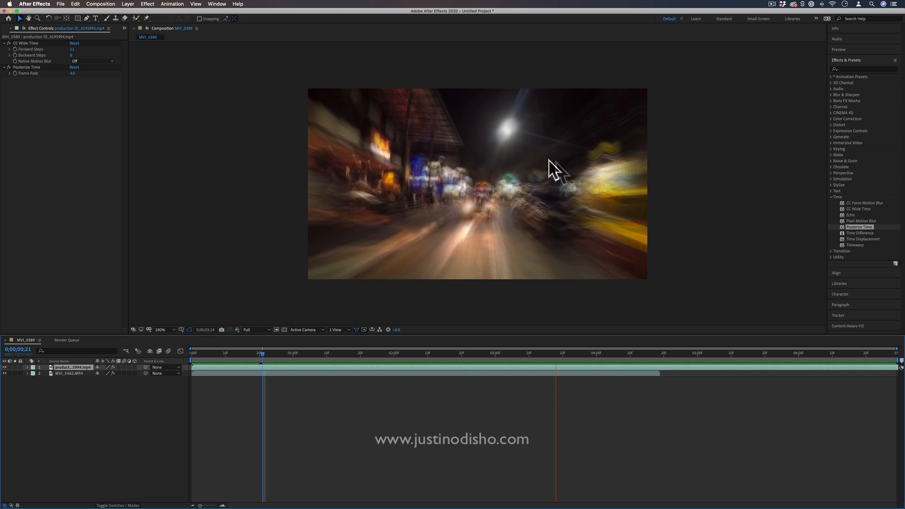
{"action": "left_click", "coordinate": [608, 353]}
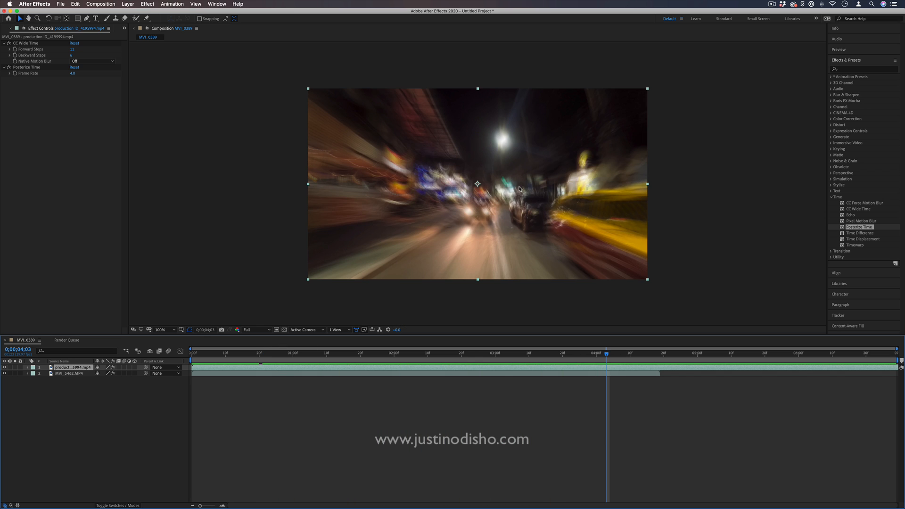